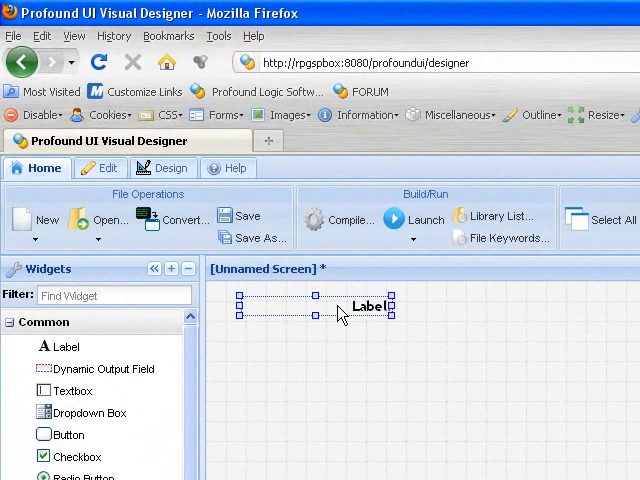
Change the label widget's text on the canvas to 'Hello World'
{"action": "double_click", "coordinate": [364, 306]}
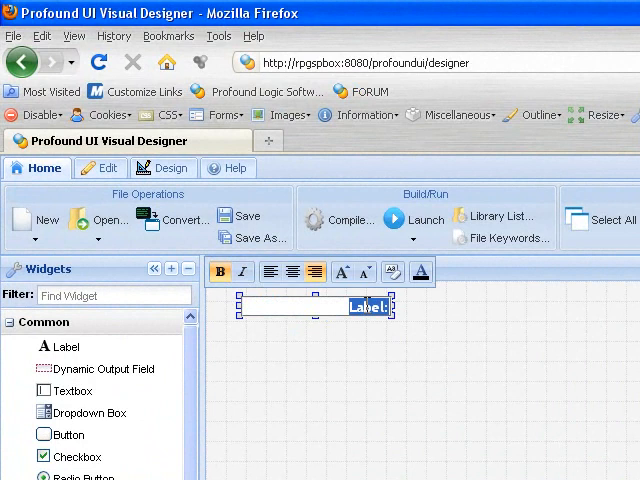
{"action": "type", "text": "Hello"}
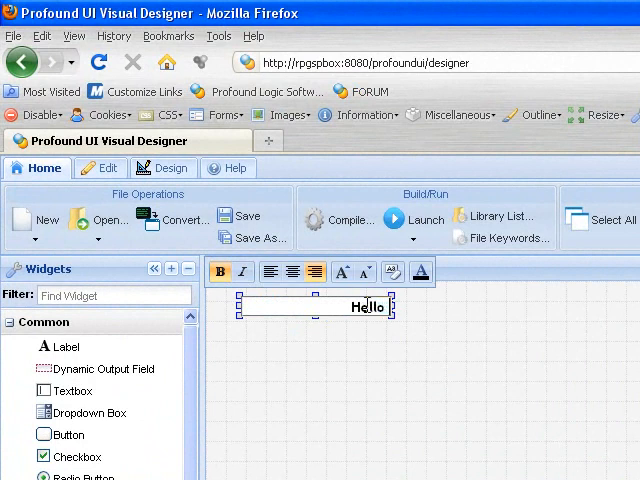
{"action": "type", "text": "World"}
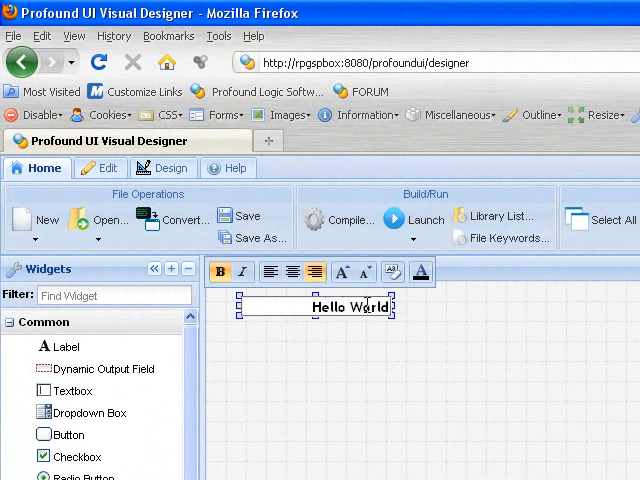
{"action": "left_click", "coordinate": [291, 272]}
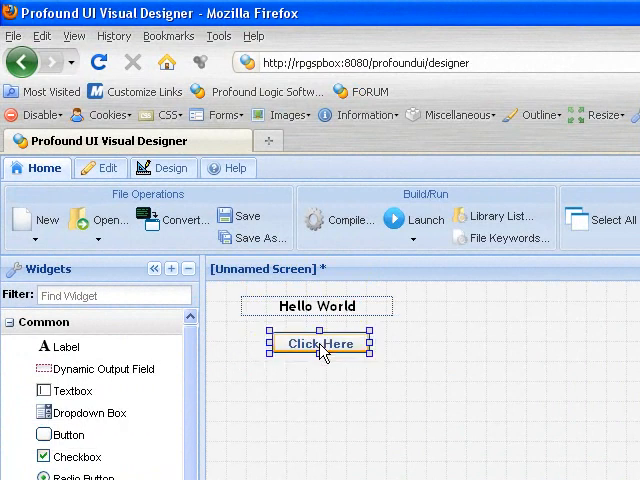
Edit the caption of Button1 below the label to read Exit
{"action": "double_click", "coordinate": [319, 343]}
{"action": "type", "text": "Exit"}
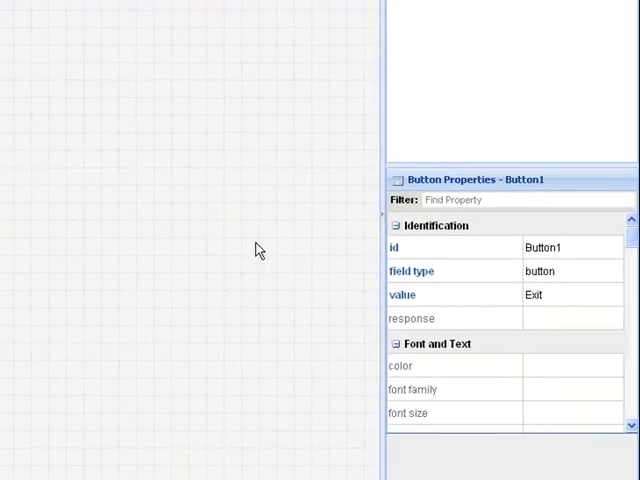
{"action": "mouse_move", "coordinate": [485, 323]}
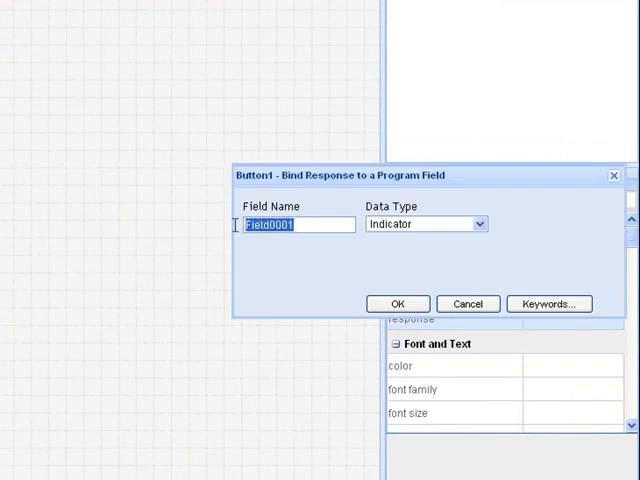
Bind Button1's response property to the indicator field 'bntExit'
{"action": "type", "text": "bntEx"}
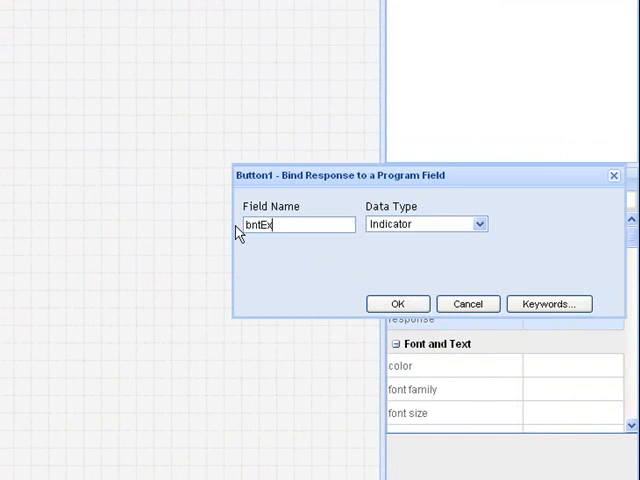
{"action": "type", "text": "it"}
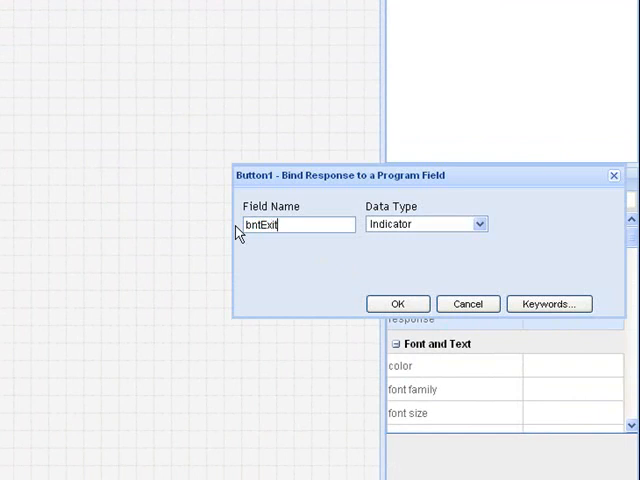
{"action": "left_click", "coordinate": [398, 303]}
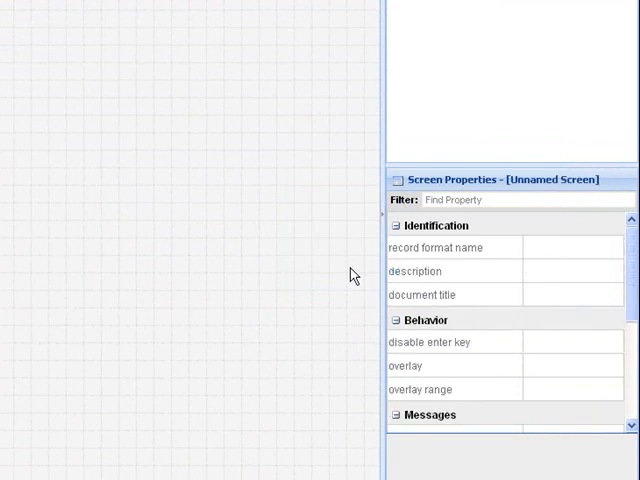
Name the screen HELLO, described 'Hello World Record Format', with document title 'Hello World'
{"action": "left_click", "coordinate": [570, 247]}
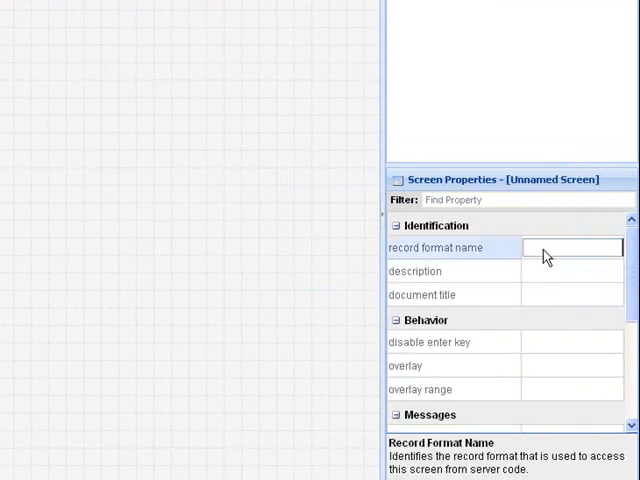
{"action": "type", "text": "HE"}
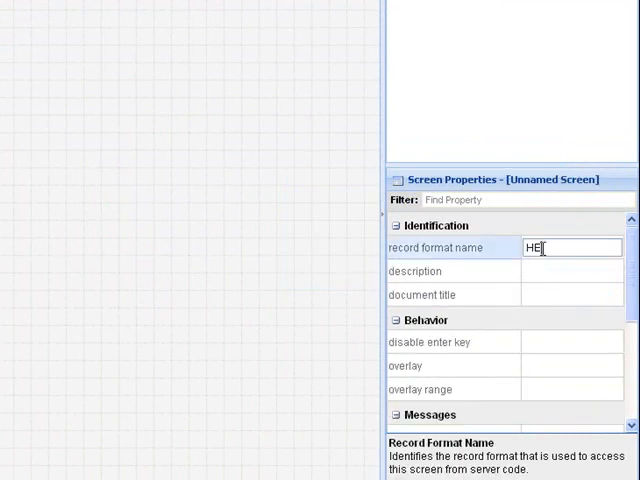
{"action": "type", "text": "LLO"}
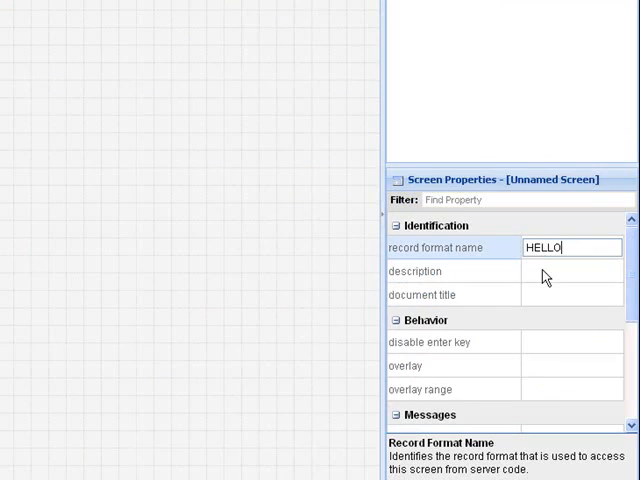
{"action": "left_click", "coordinate": [570, 271]}
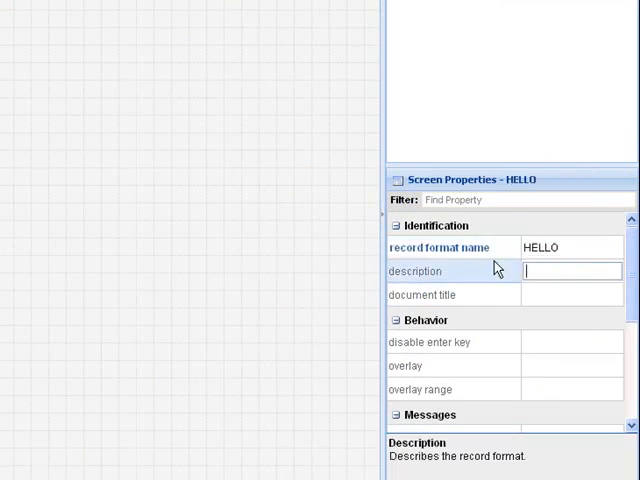
{"action": "type", "text": "H"}
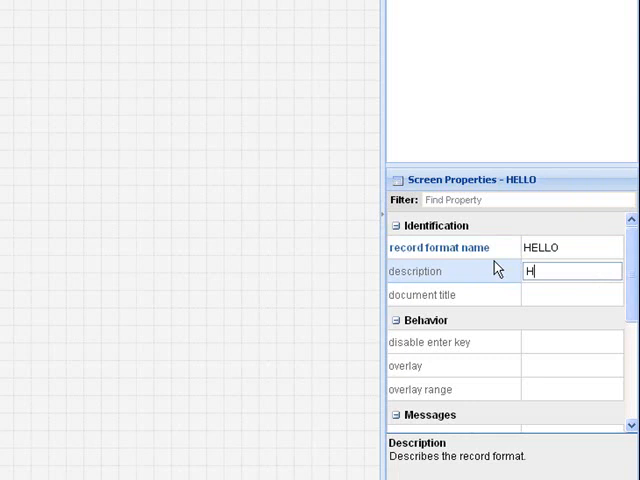
{"action": "type", "text": "ello W"}
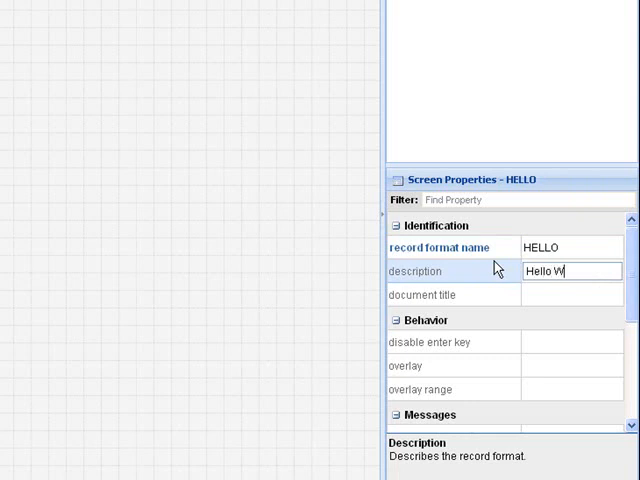
{"action": "type", "text": "orld Record Format"}
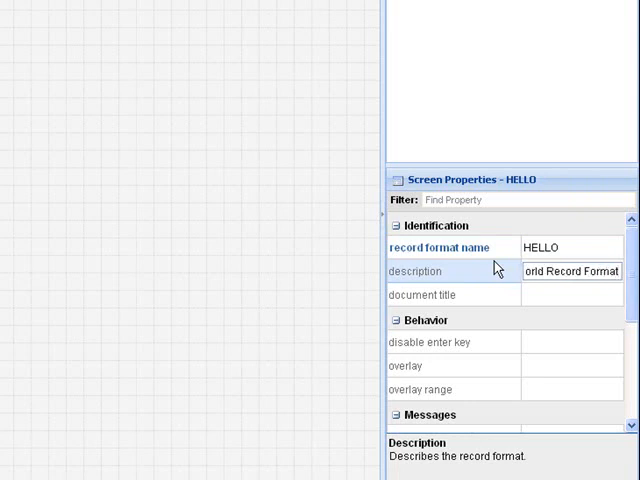
{"action": "left_click", "coordinate": [455, 294]}
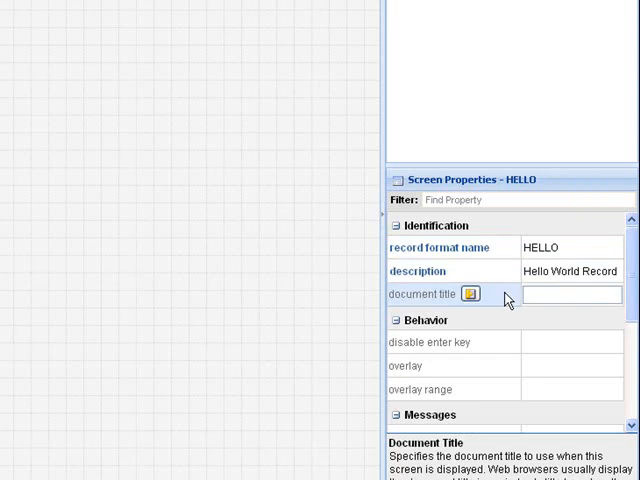
{"action": "type", "text": "Hello W"}
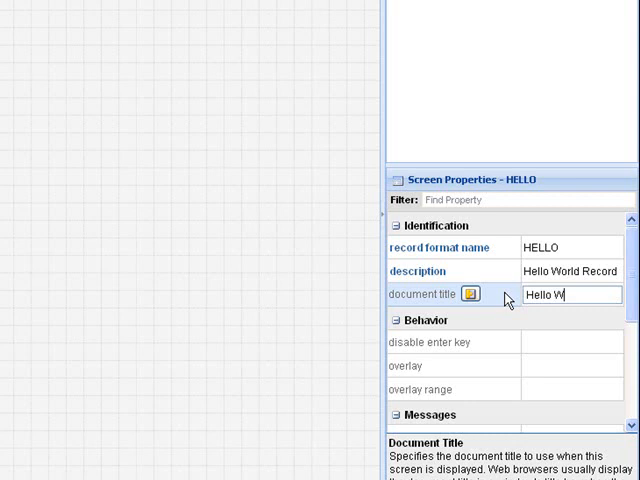
{"action": "type", "text": "orld"}
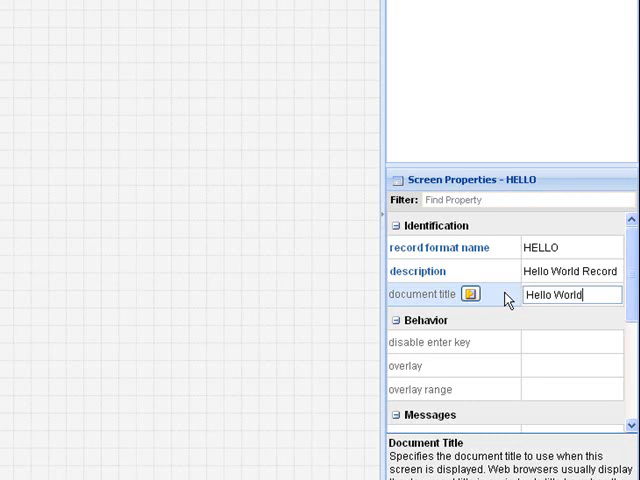
{"action": "mouse_move", "coordinate": [66, 165]}
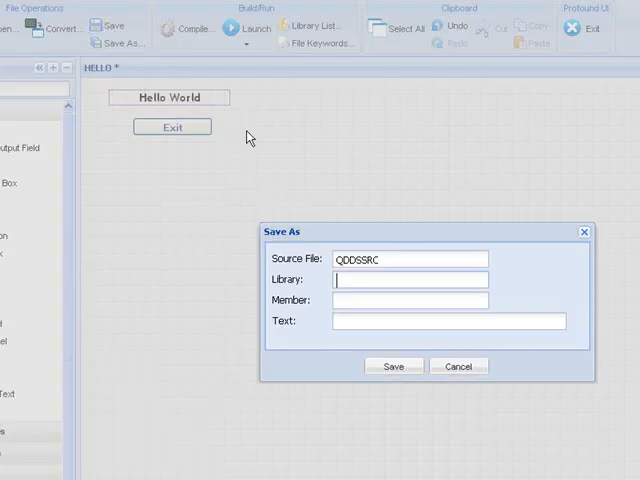
Save as MYLIBRARY/QDDSSRC member HELLOWORLD, text 'Hello World Rich Display File'
{"action": "type", "text": "M"}
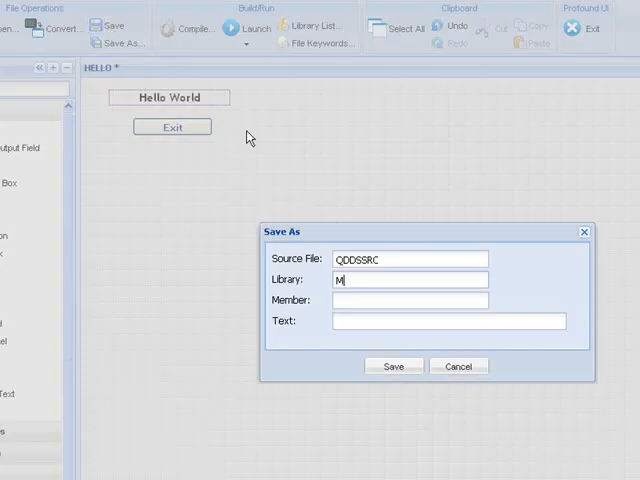
{"action": "type", "text": "YLIBRARY"}
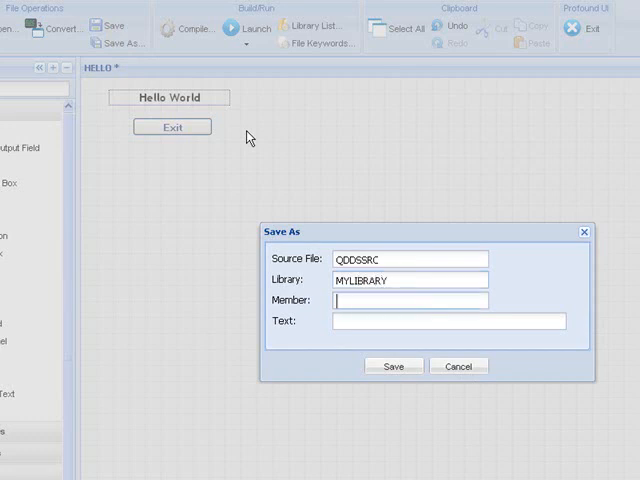
{"action": "type", "text": "HELLOWOR"}
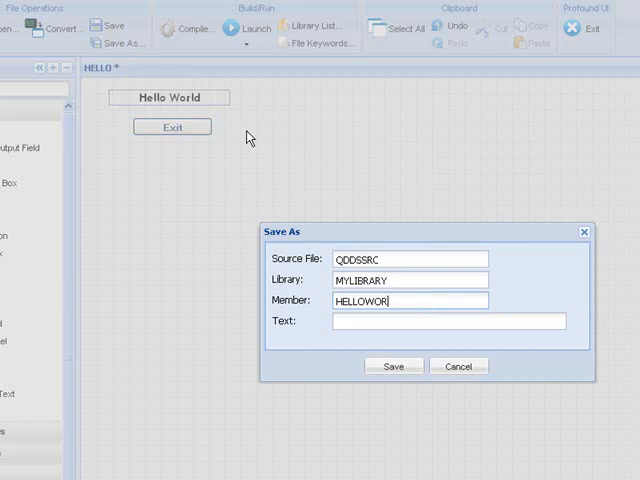
{"action": "type", "text": "LD"}
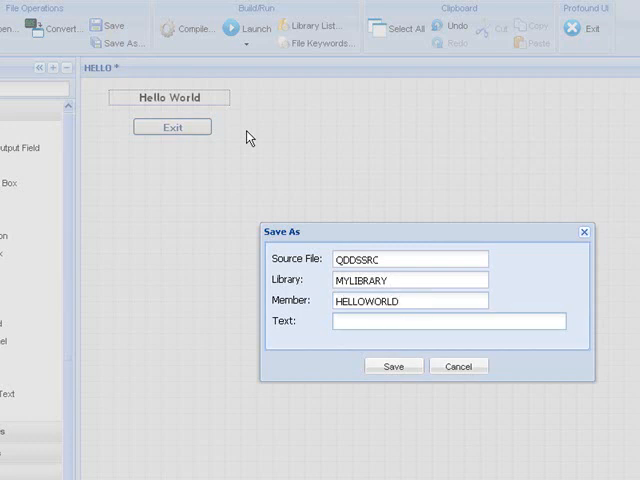
{"action": "type", "text": "Hello"}
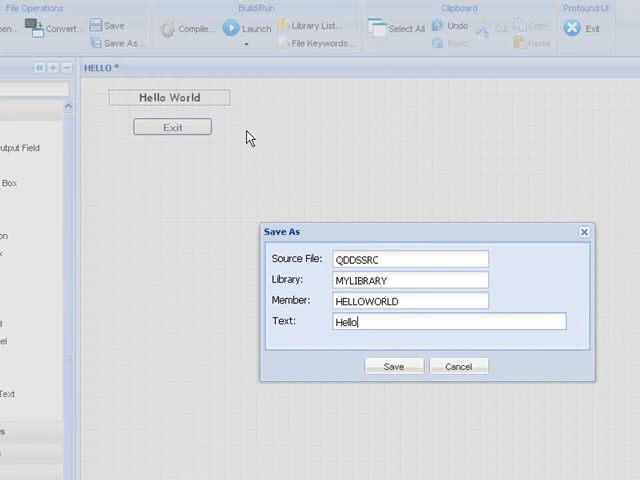
{"action": "type", "text": "World"}
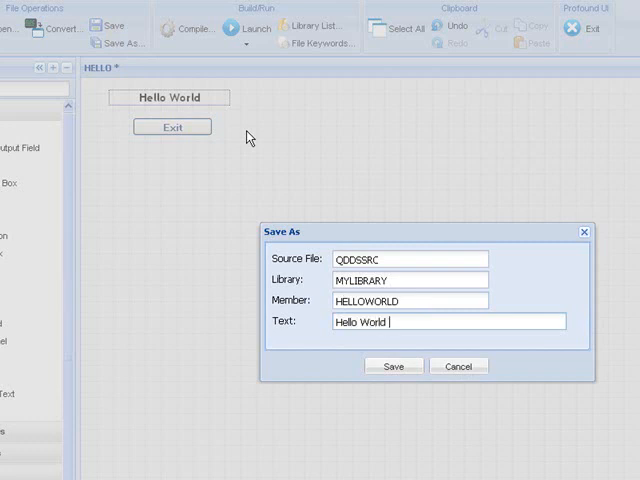
{"action": "type", "text": "Rich D"}
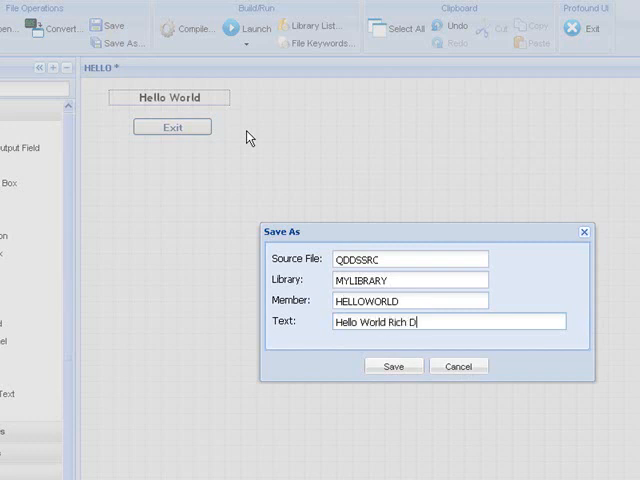
{"action": "type", "text": "isplay"}
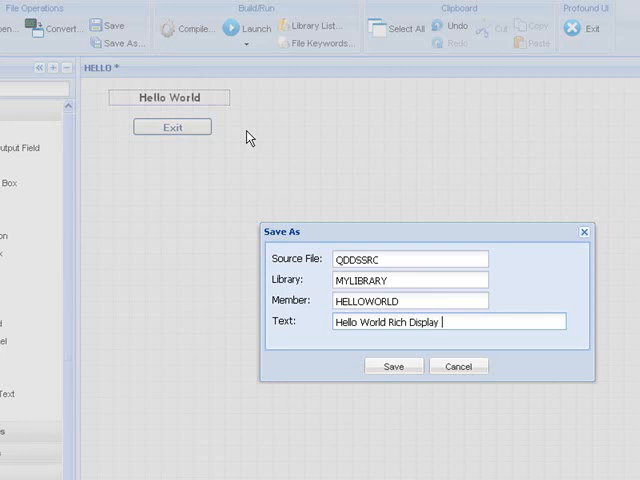
{"action": "type", "text": "File"}
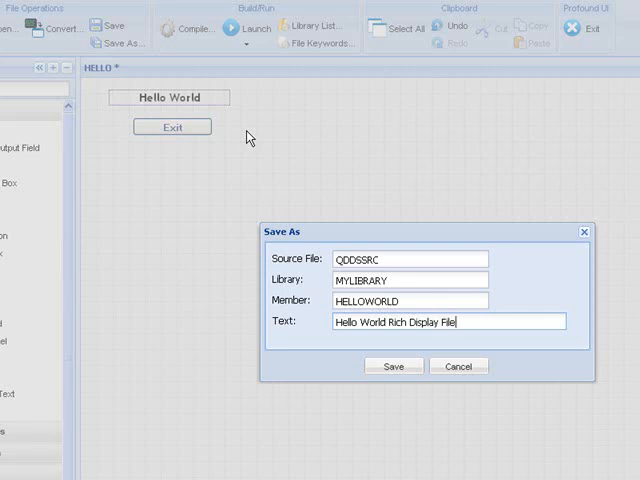
{"action": "left_click", "coordinate": [393, 366]}
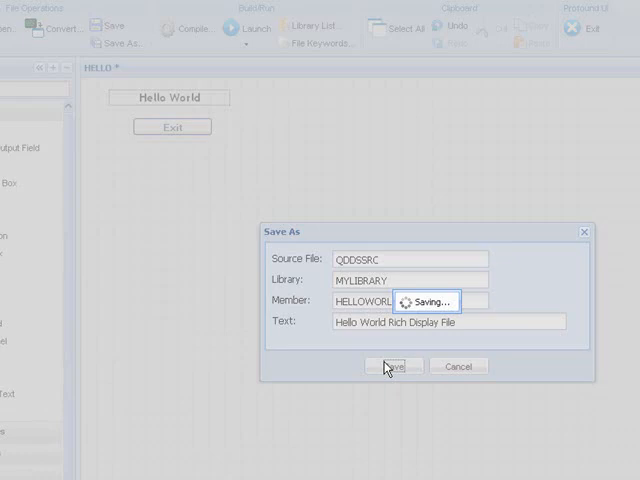
{"action": "left_click", "coordinate": [390, 366]}
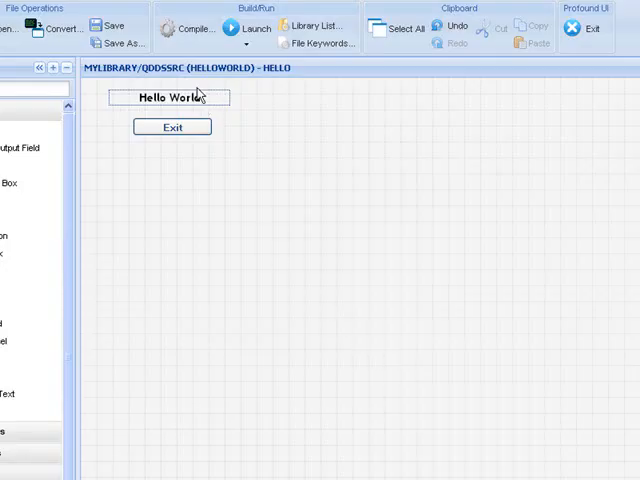
Compile display file HELLOWORLD into library MYLIBRARY
{"action": "left_click", "coordinate": [191, 27]}
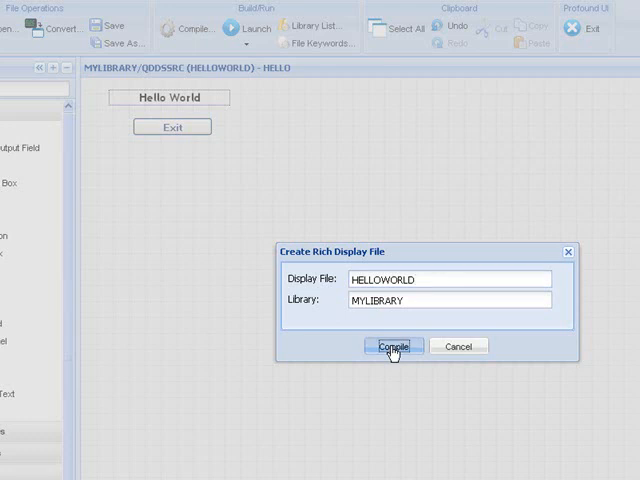
{"action": "left_click", "coordinate": [392, 346]}
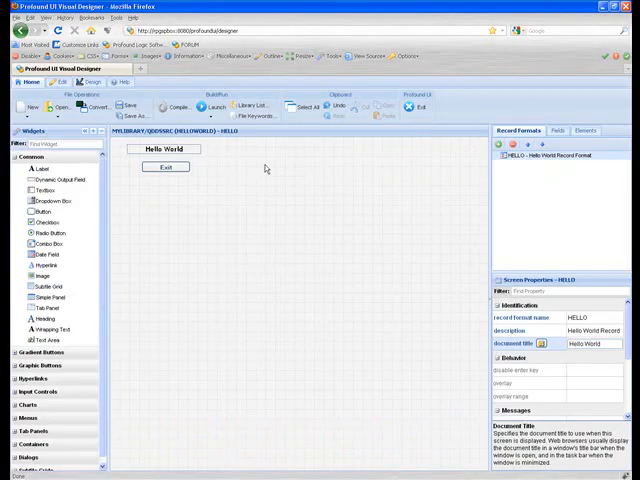
Add MYLIBRARY/HELLOWORLD to the anonymous programs list and close the window
{"action": "left_click", "coordinate": [239, 103]}
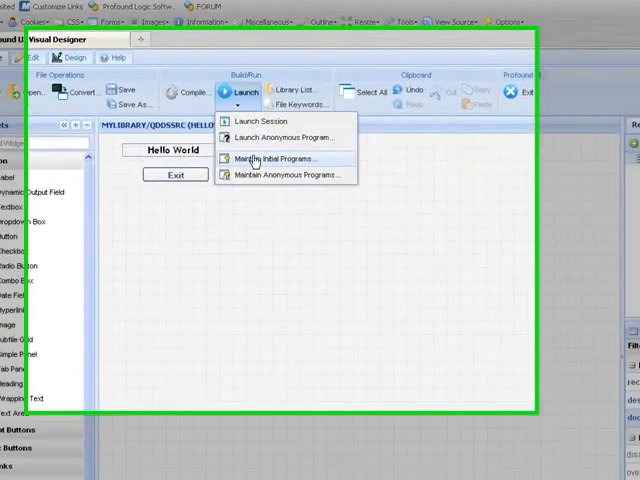
{"action": "left_click", "coordinate": [285, 175]}
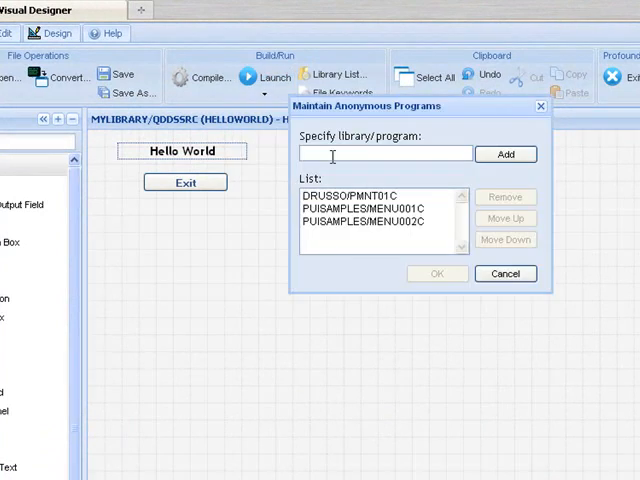
{"action": "type", "text": "M"}
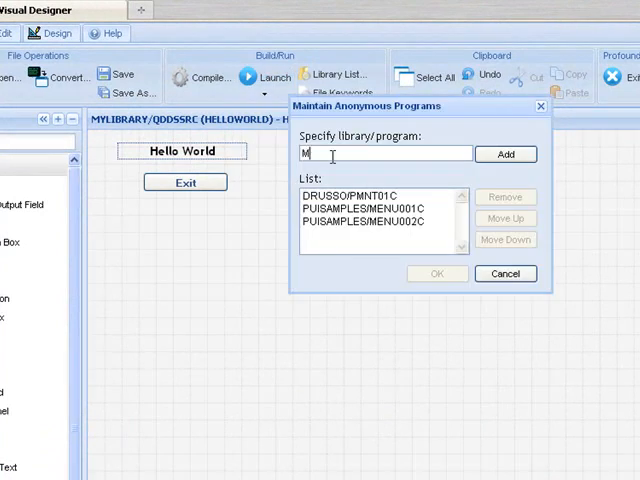
{"action": "type", "text": "YLIBRARY"}
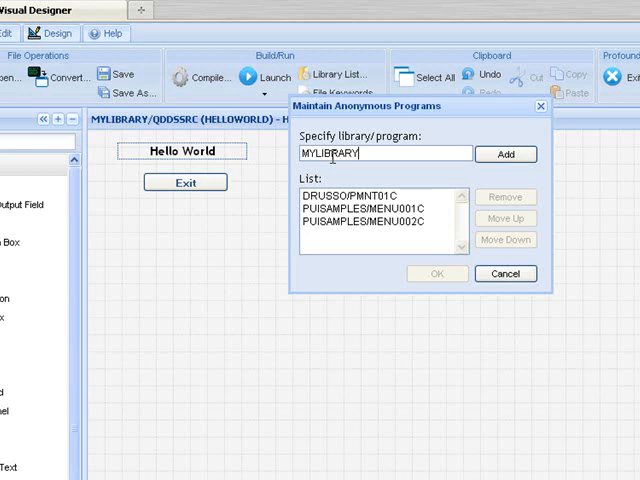
{"action": "type", "text": "/HELL"}
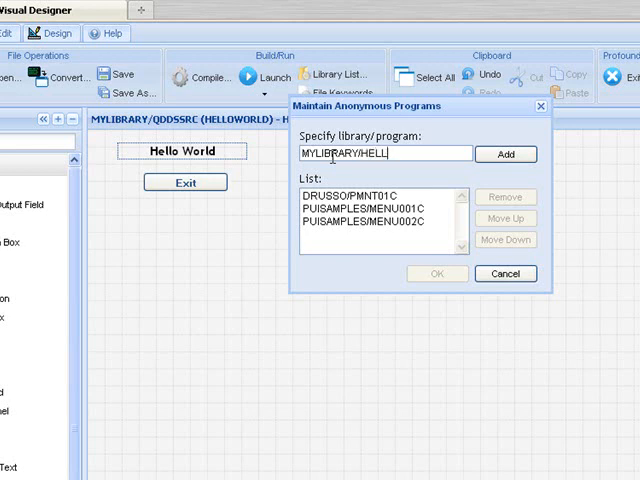
{"action": "type", "text": "OWORLD"}
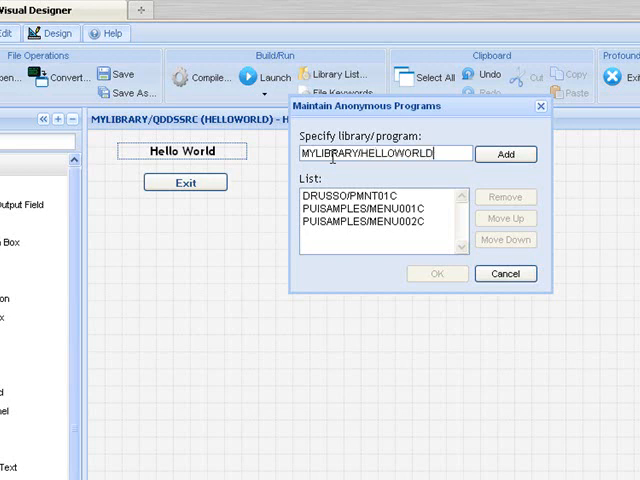
{"action": "left_click", "coordinate": [505, 154]}
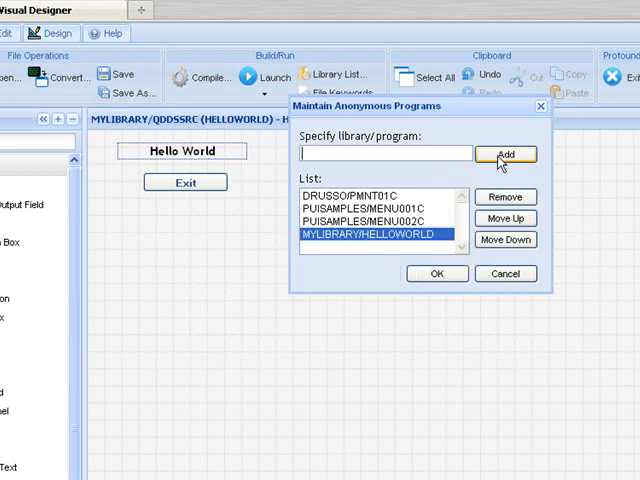
{"action": "left_click", "coordinate": [436, 273]}
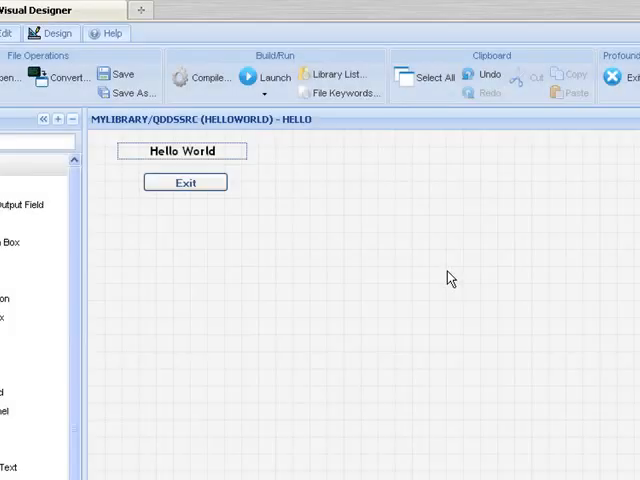
Launch HELLOWORLD from library MYLIBRARY as an anonymous program
{"action": "left_click", "coordinate": [264, 78]}
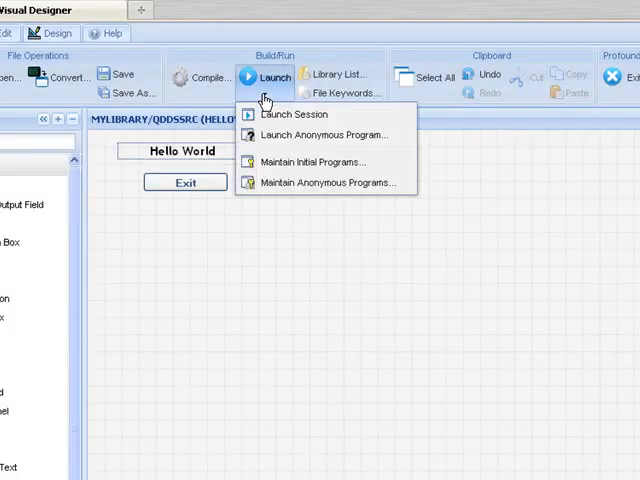
{"action": "mouse_move", "coordinate": [320, 135]}
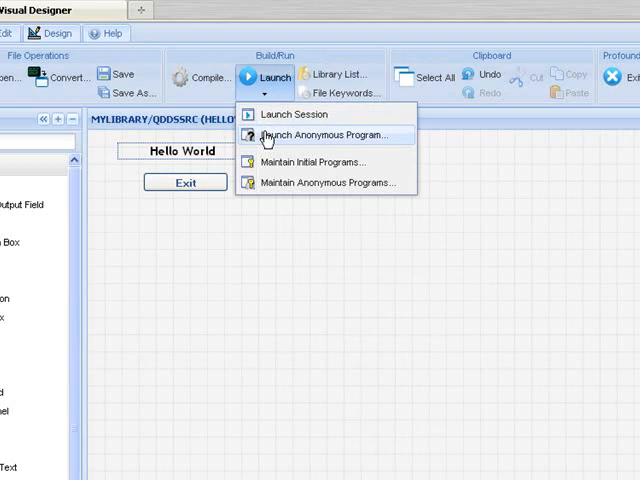
{"action": "left_click", "coordinate": [314, 135]}
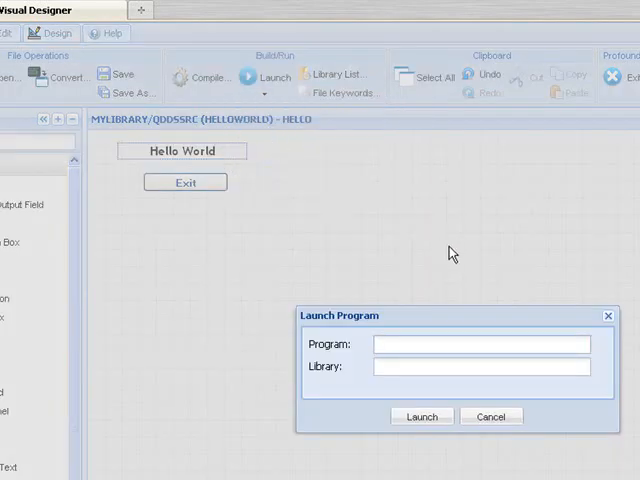
{"action": "type", "text": "HELLOWORLD"}
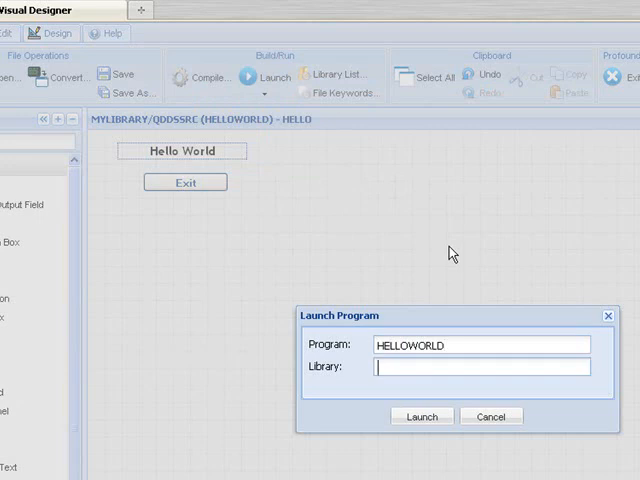
{"action": "type", "text": "MYLI"}
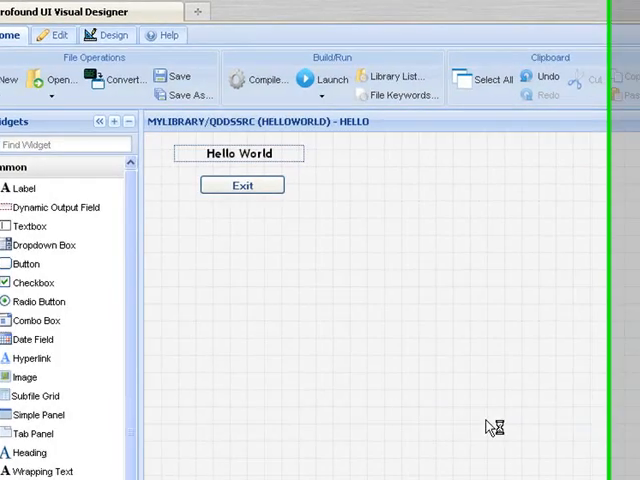
{"action": "left_click", "coordinate": [325, 79]}
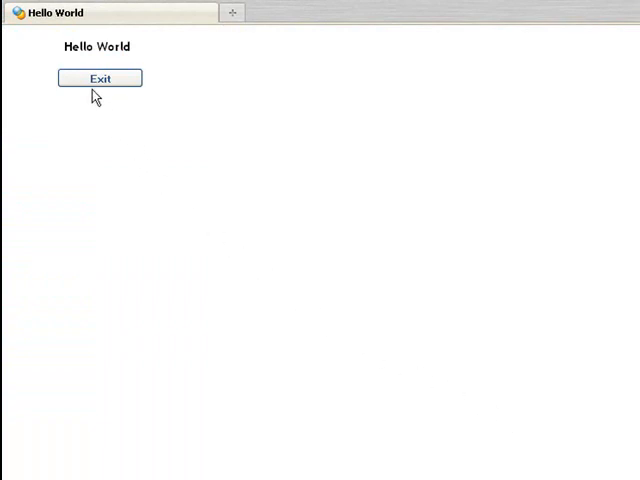
Exit the running Hello World screen and close the session ended message
{"action": "left_click", "coordinate": [100, 78]}
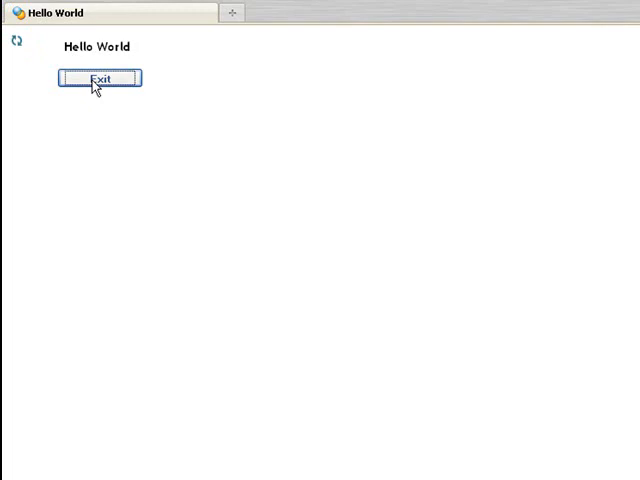
{"action": "left_click", "coordinate": [100, 78]}
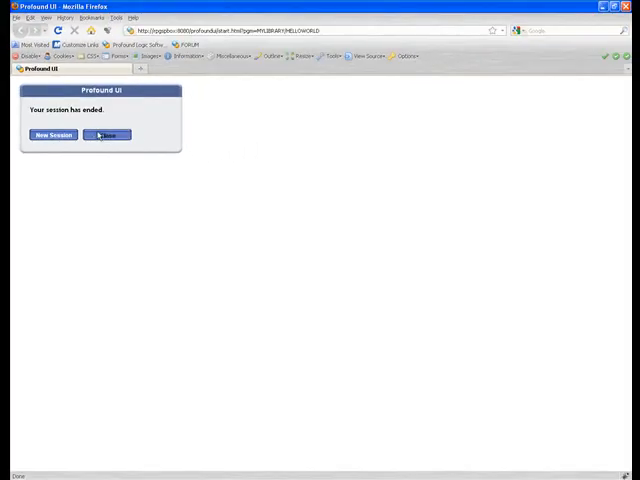